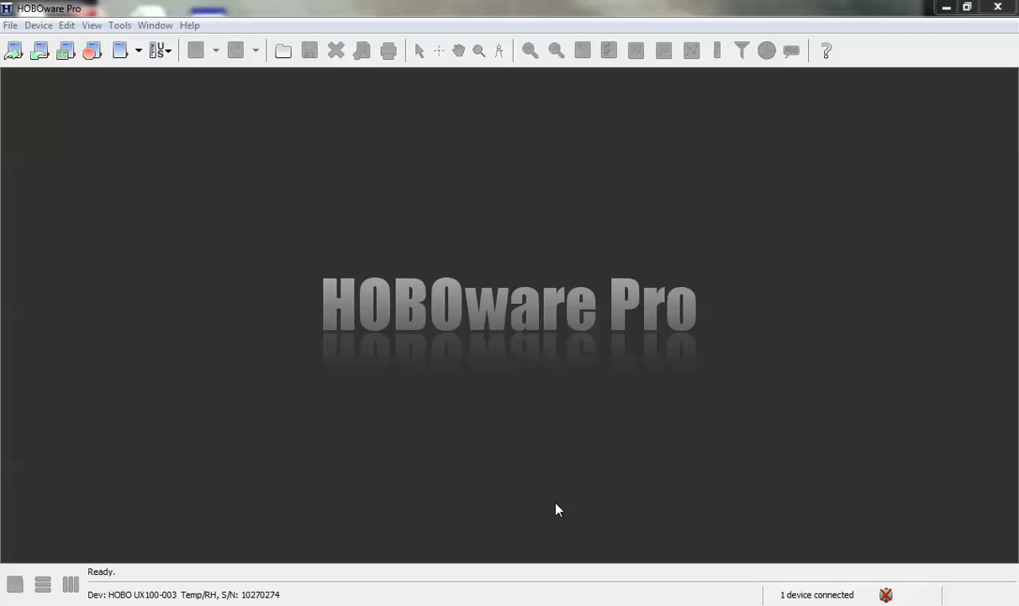
mouse_move(118, 202)
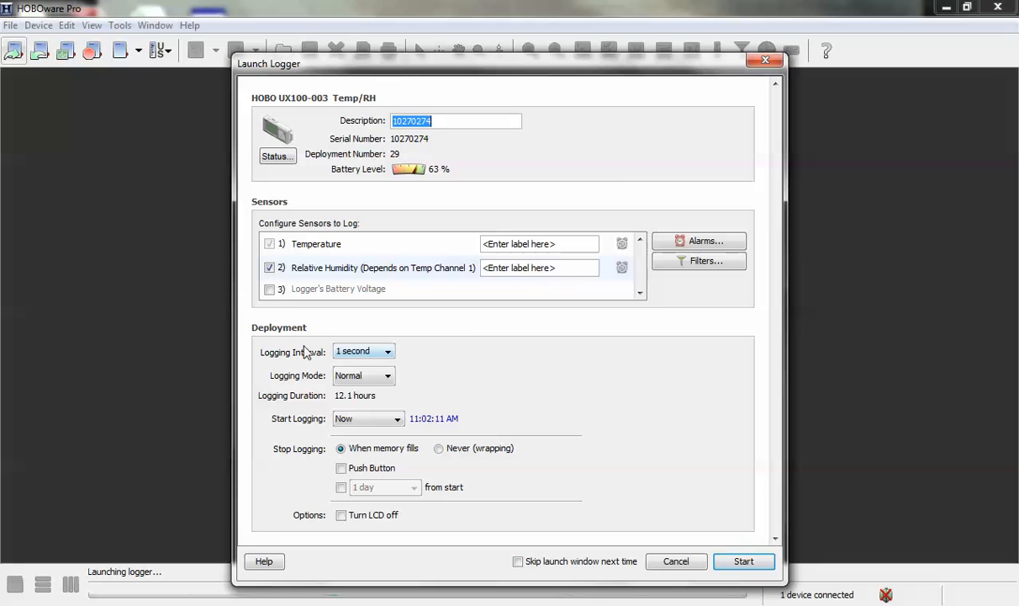
mouse_move(454, 152)
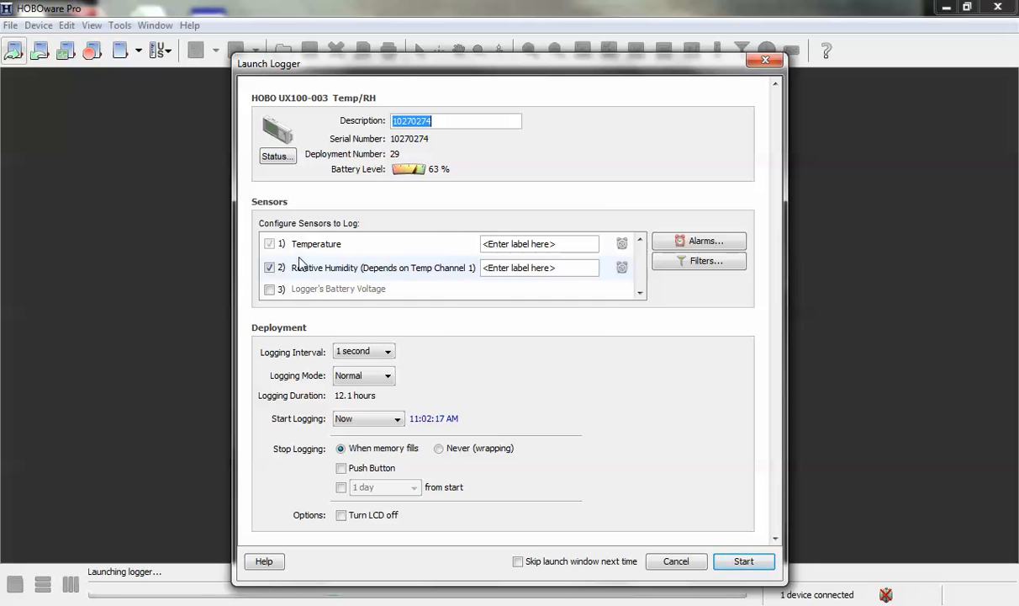
mouse_move(340, 283)
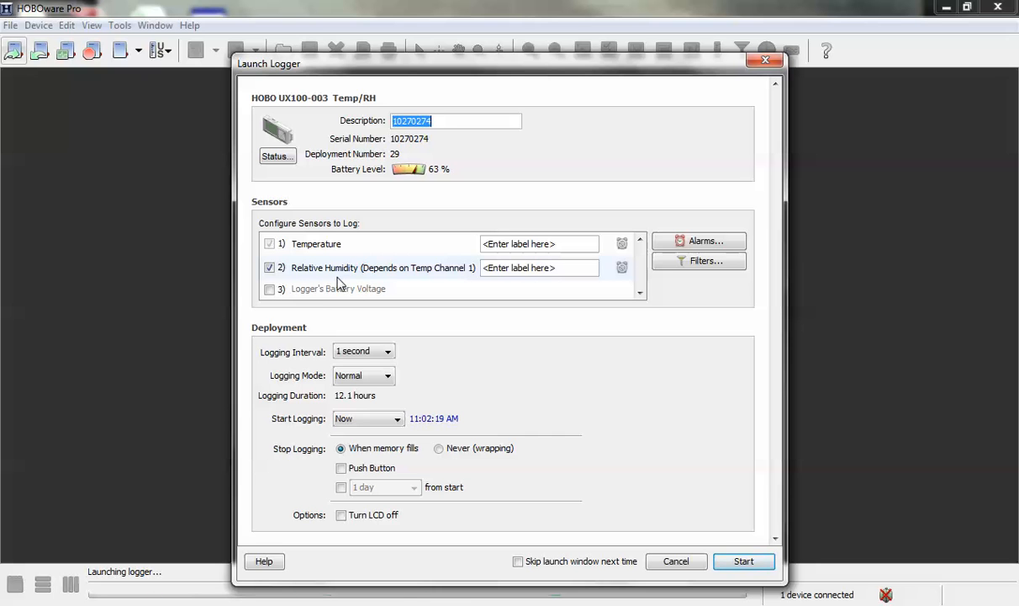
Step: Set the logger's logging interval to 5 minutes from the interval list
click(387, 352)
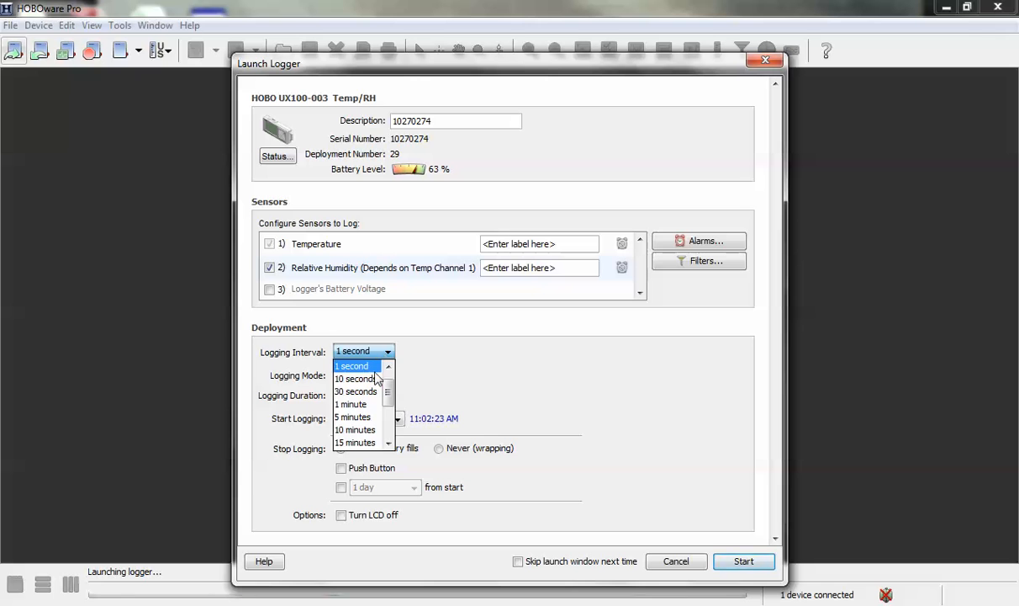
click(353, 417)
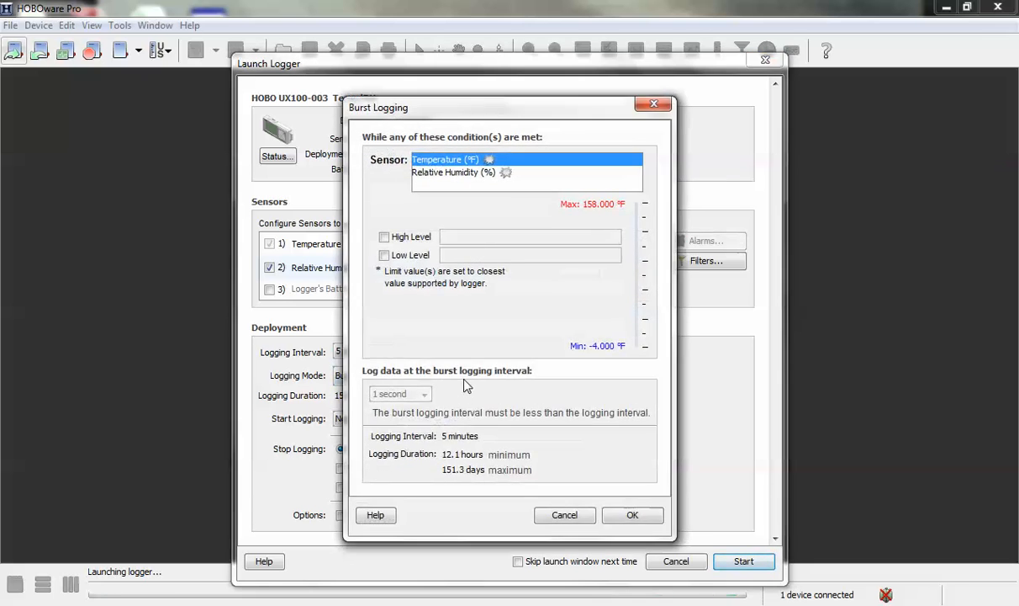
mouse_move(577, 404)
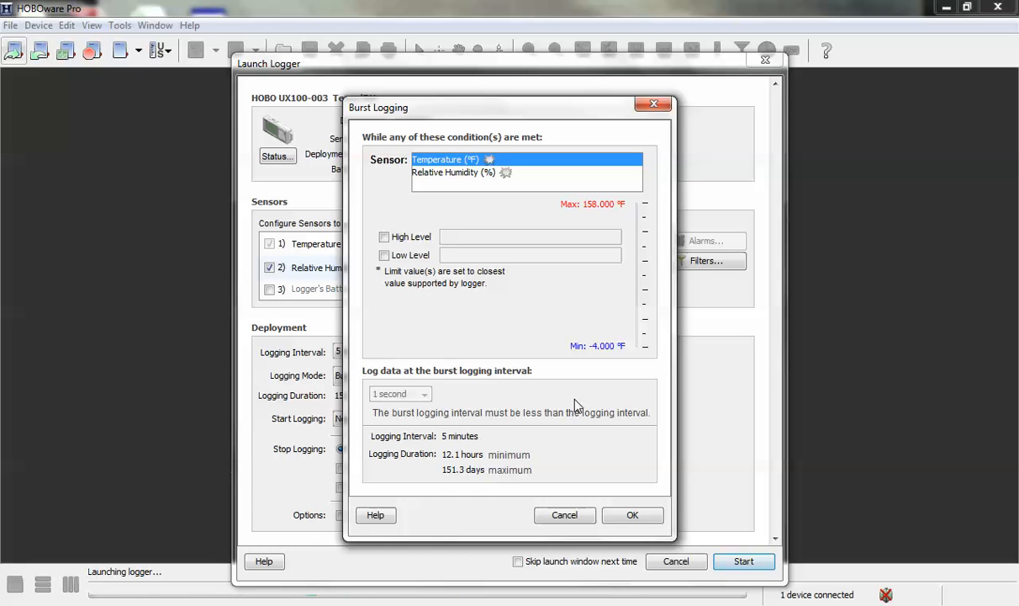
mouse_move(451, 323)
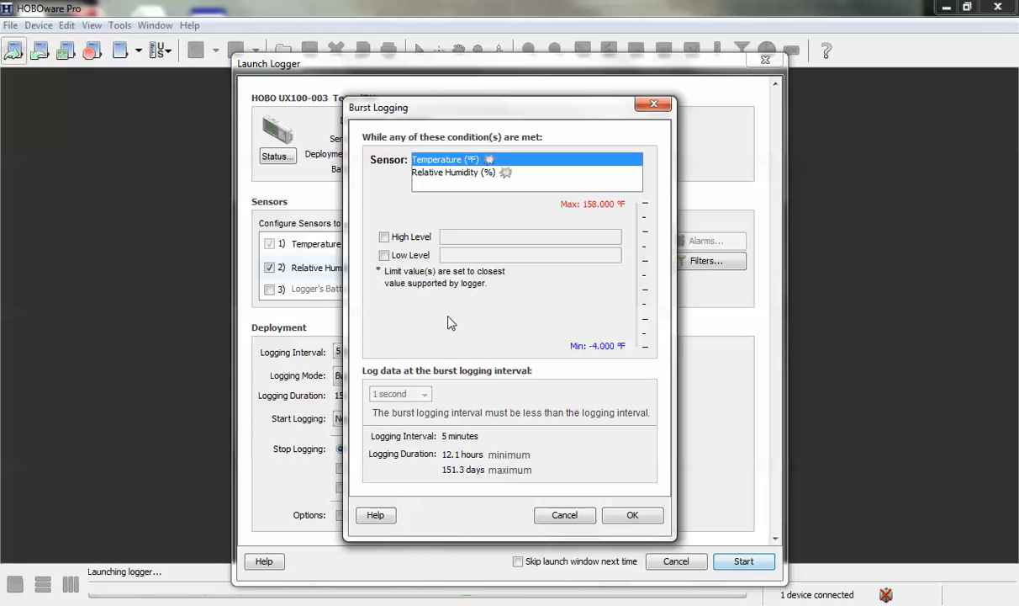
mouse_move(464, 183)
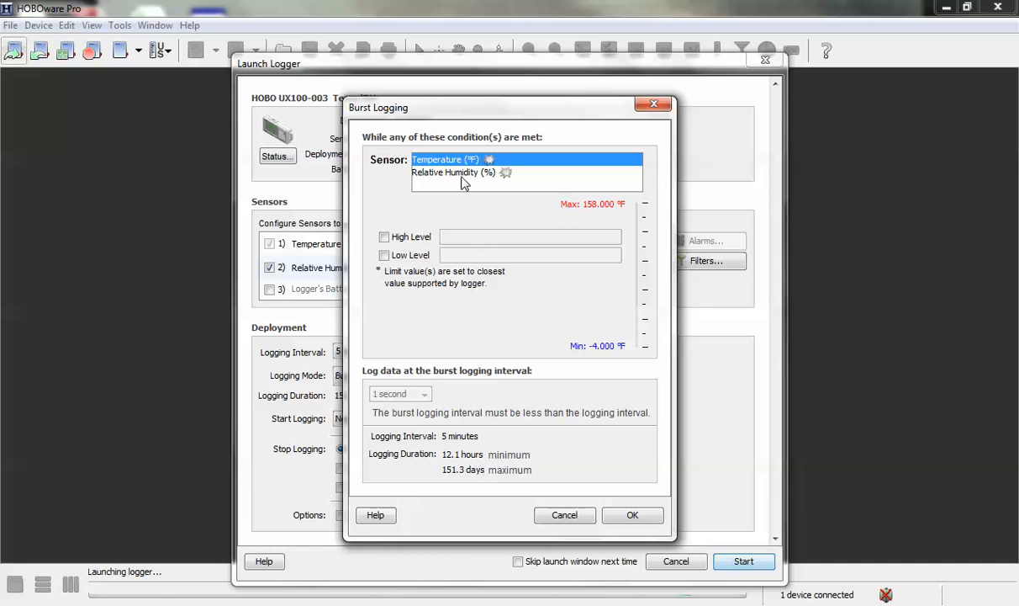
mouse_move(441, 192)
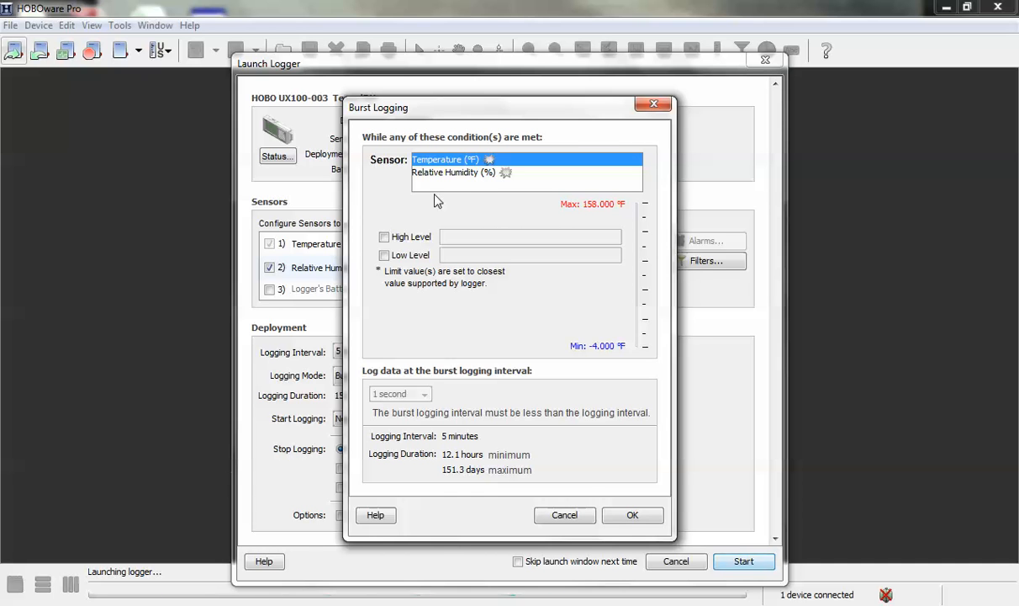
mouse_move(468, 192)
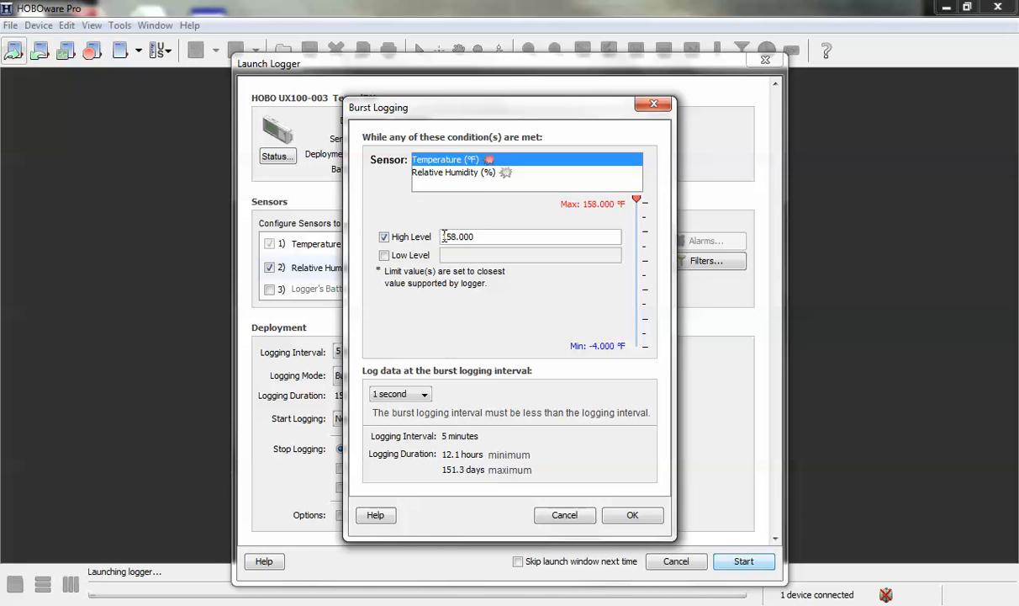
Step: Enter 80 °F as the temperature high-level burst condition
text(8)
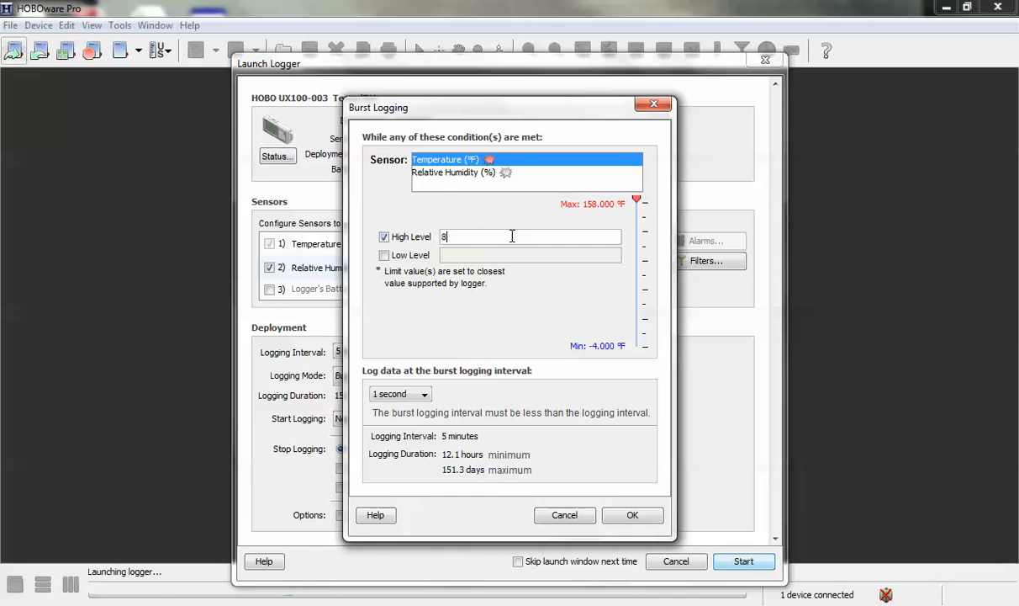
text(0)
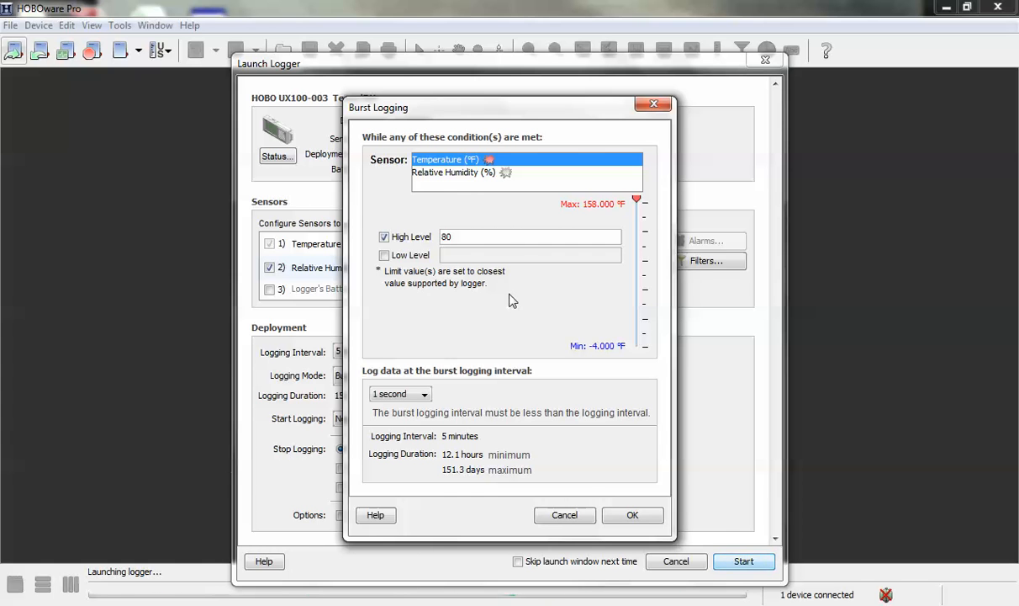
mouse_move(467, 317)
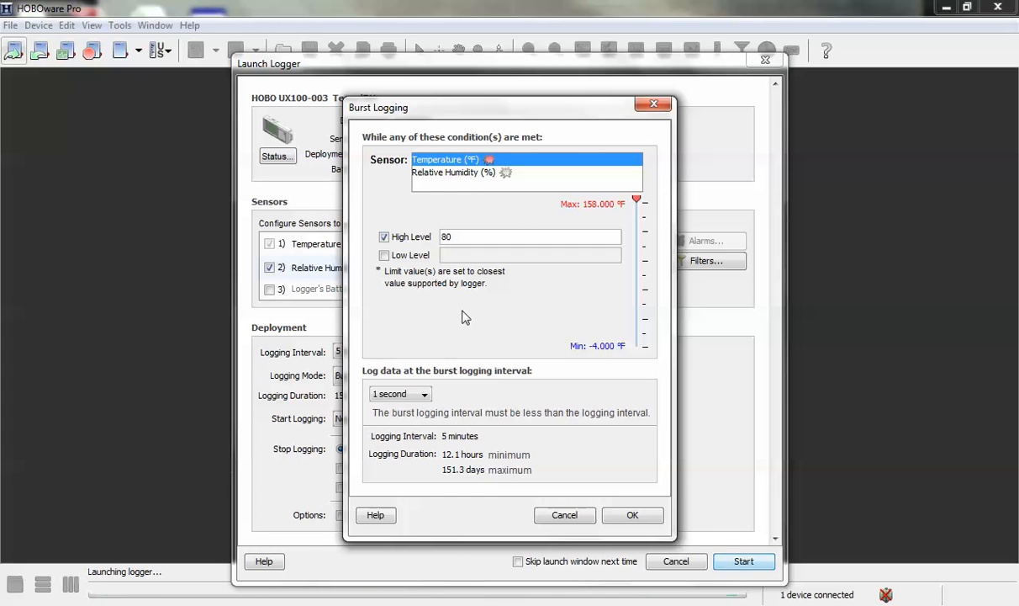
mouse_move(497, 286)
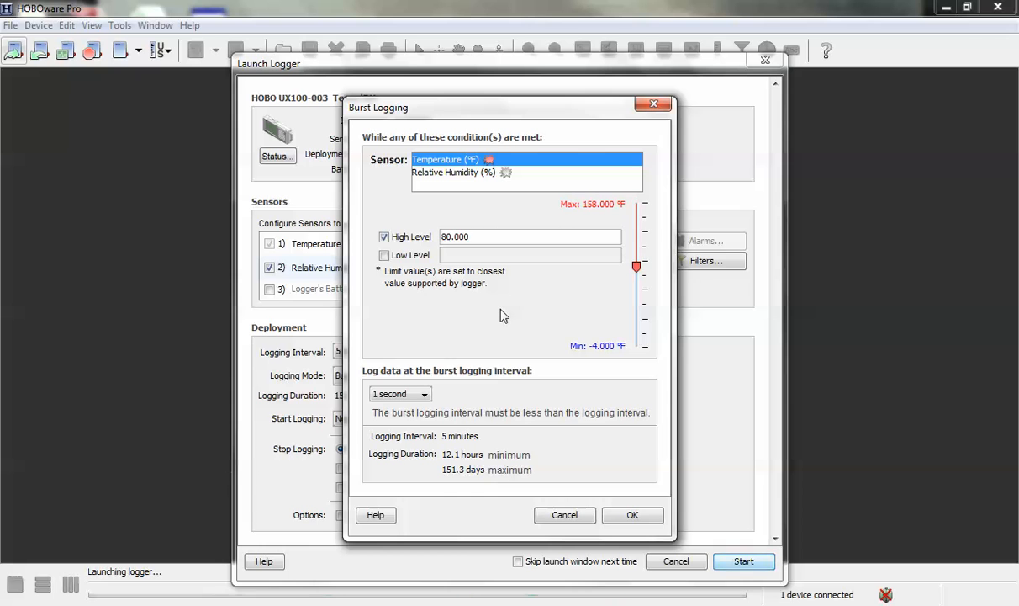
mouse_move(424, 380)
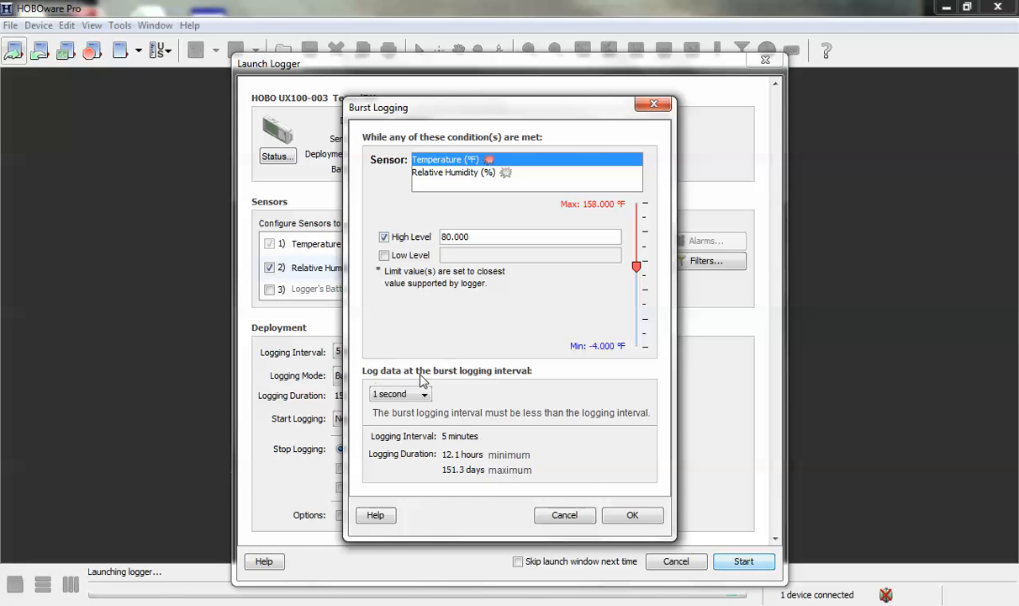
mouse_move(467, 401)
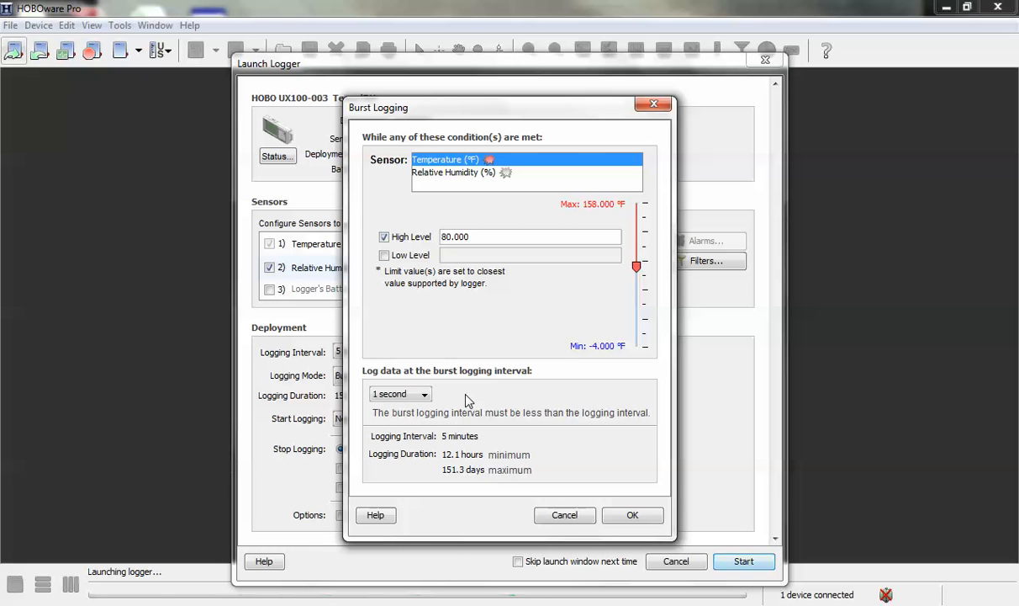
mouse_move(475, 400)
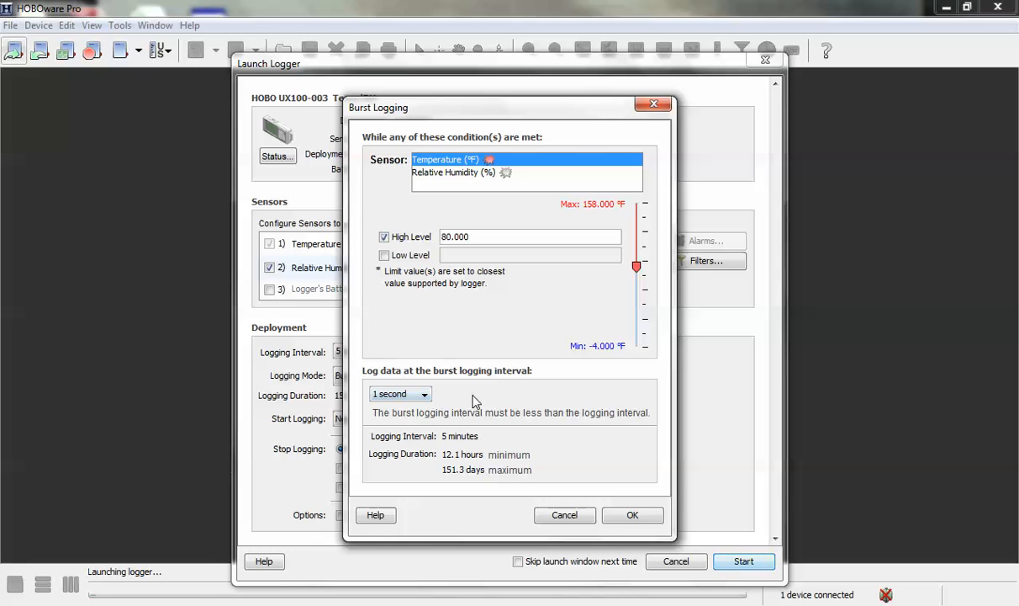
Step: Try a custom burst interval, then set the preset 1-second burst interval
click(400, 394)
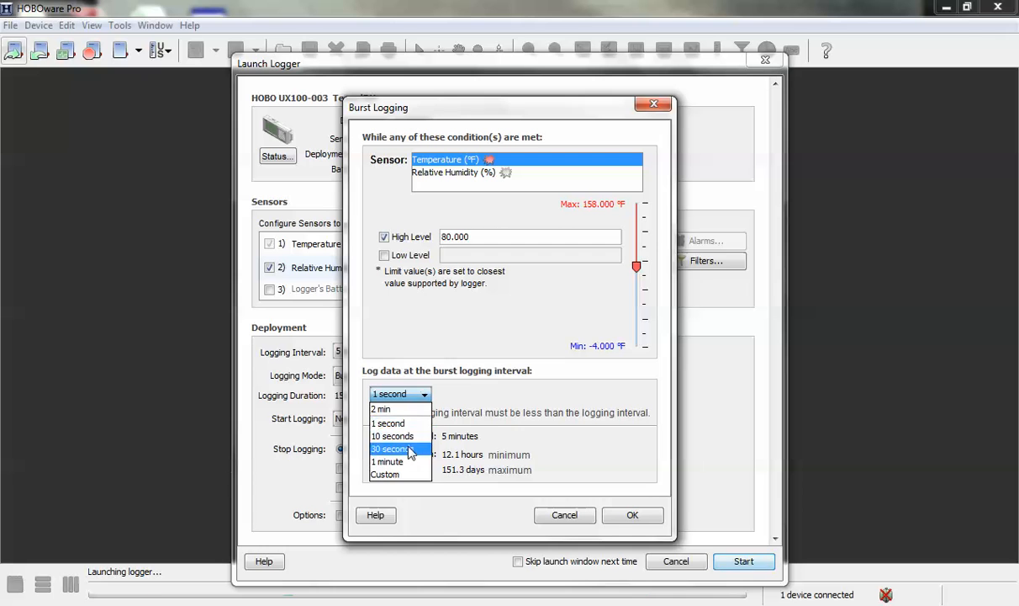
click(385, 474)
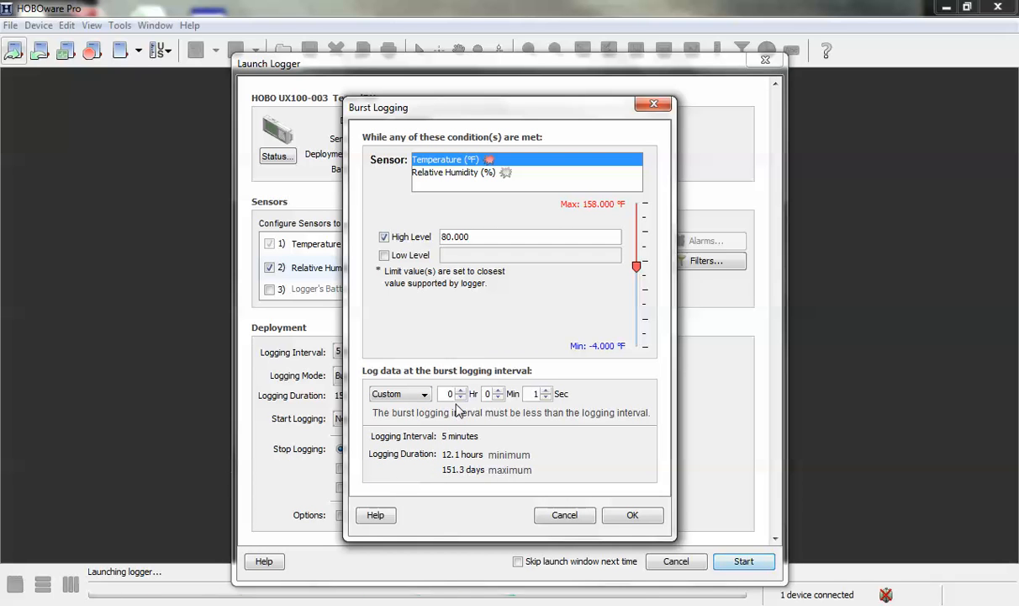
mouse_move(535, 410)
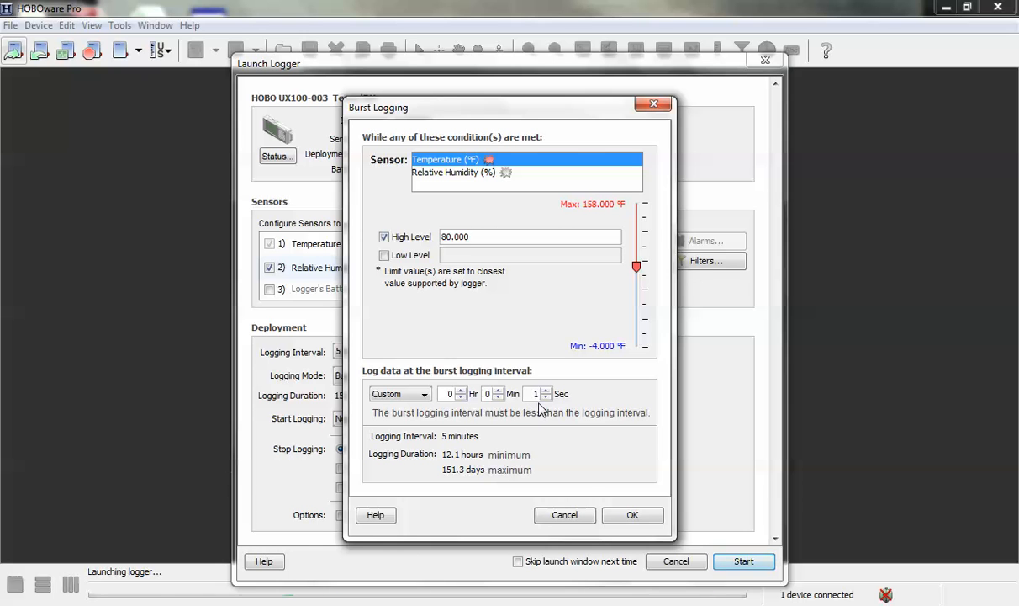
mouse_move(491, 446)
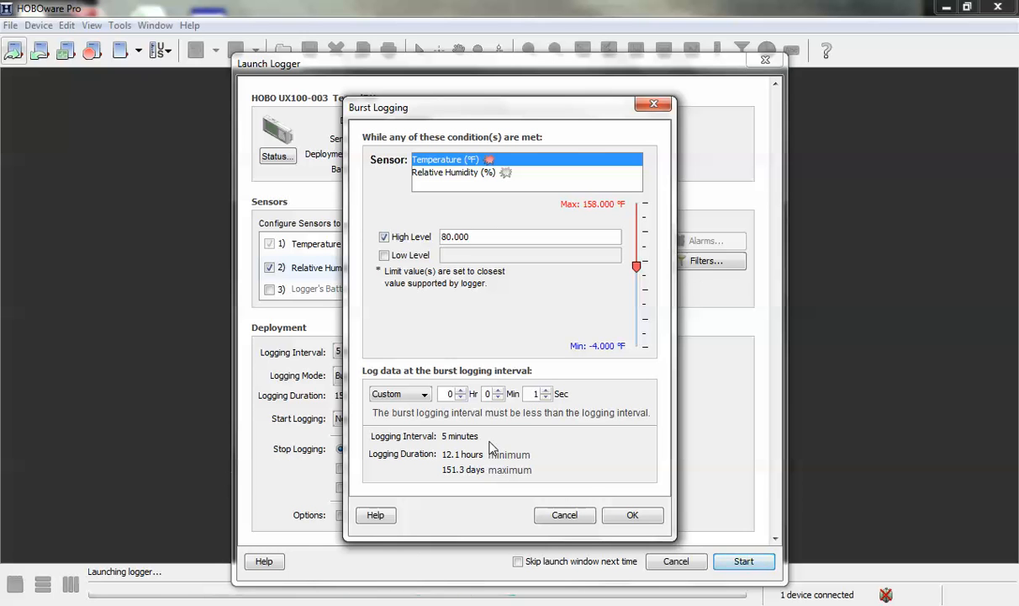
click(423, 393)
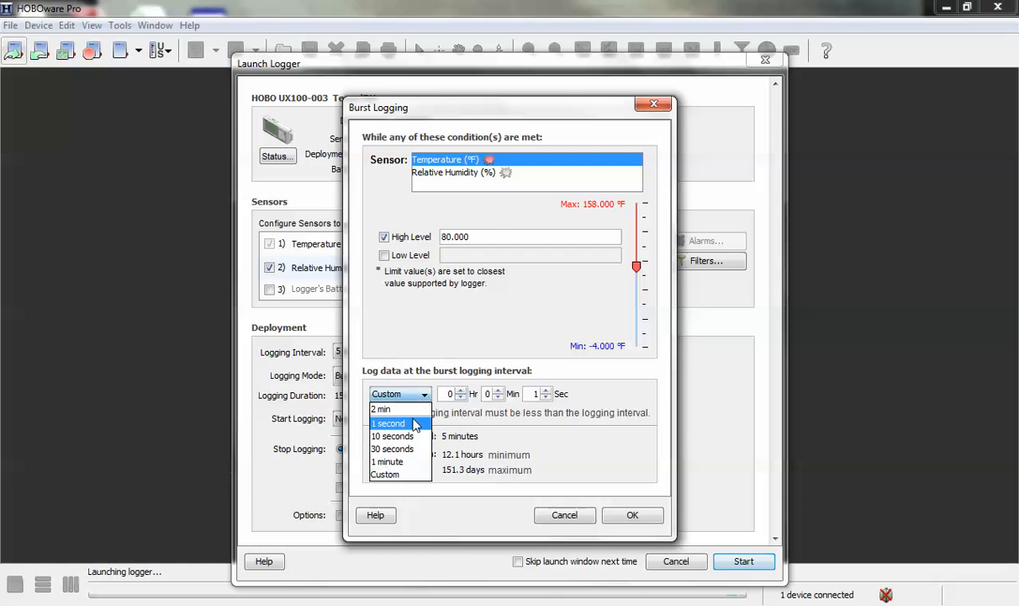
click(388, 423)
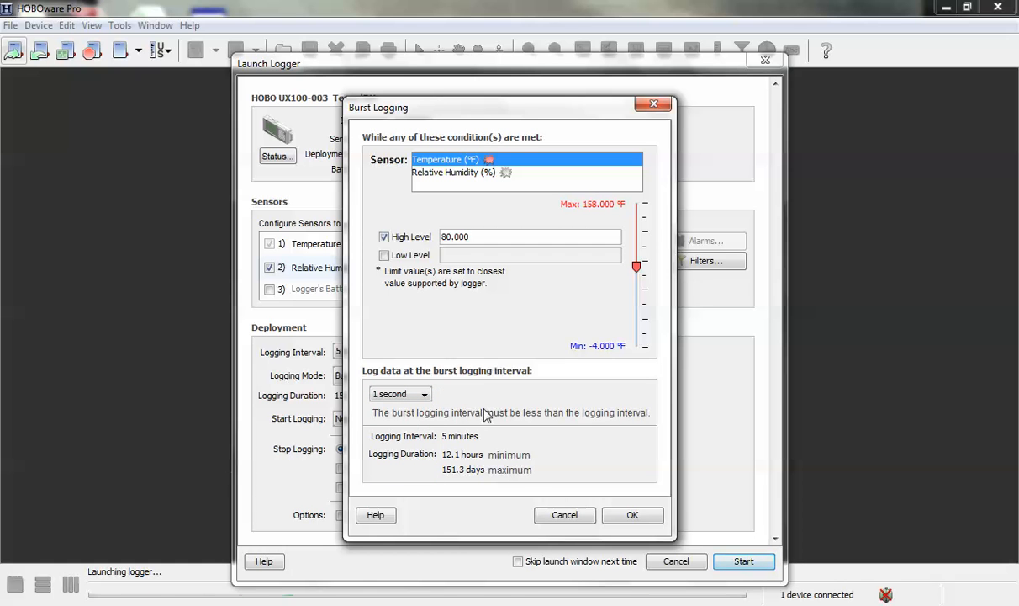
mouse_move(538, 293)
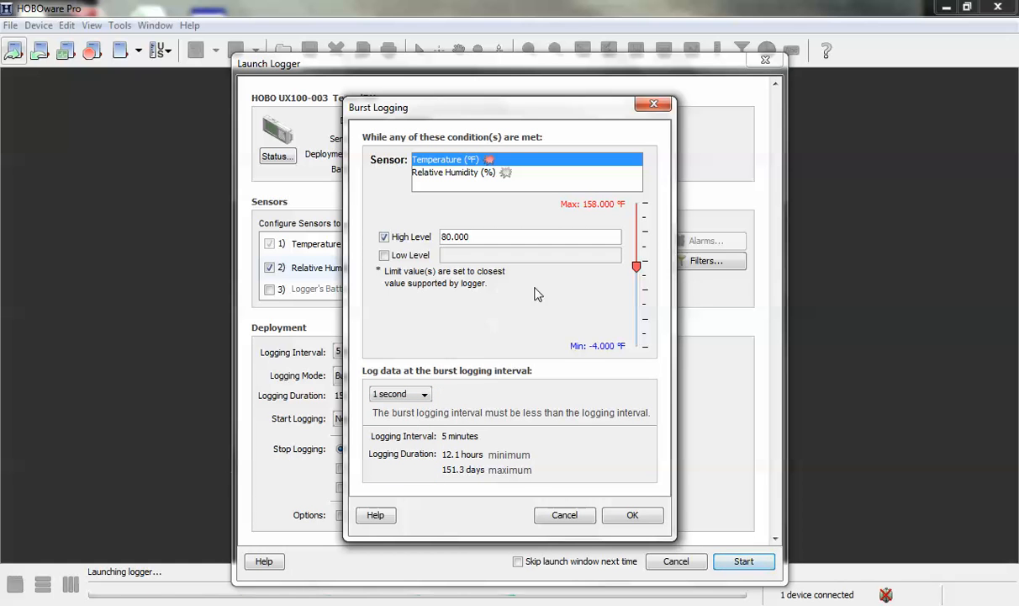
mouse_move(447, 259)
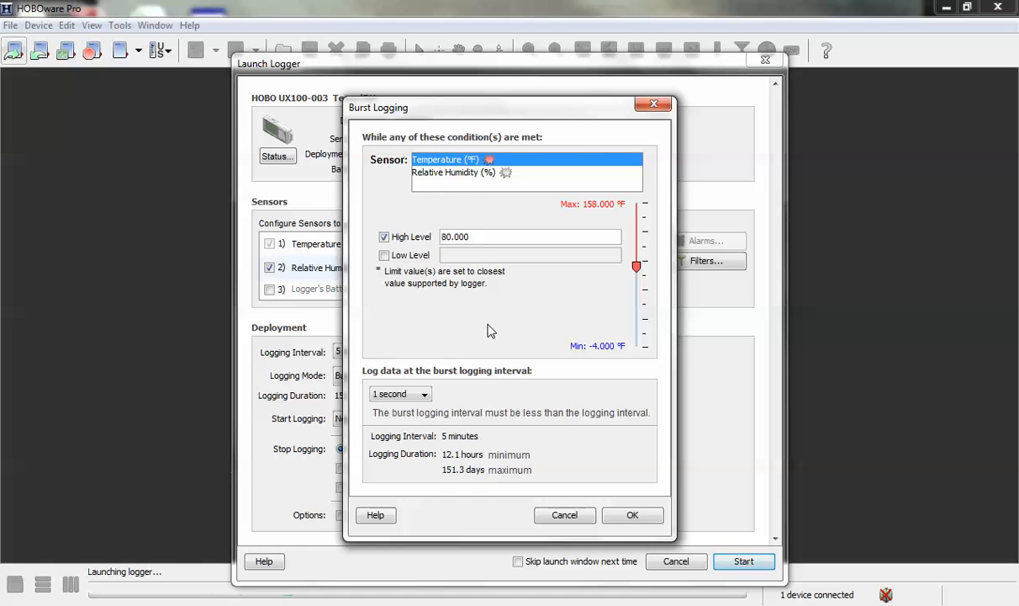
mouse_move(474, 446)
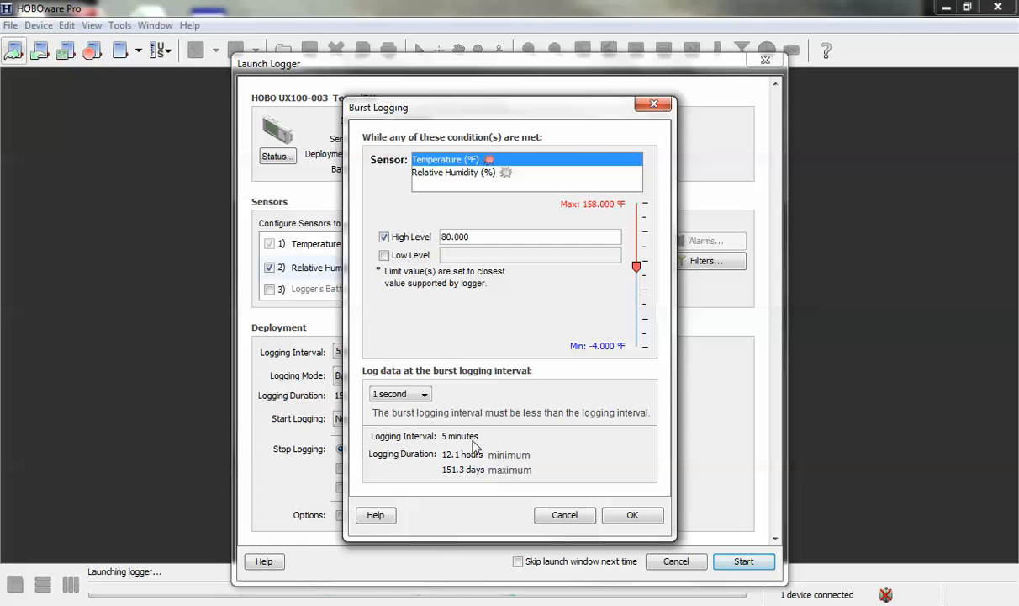
mouse_move(501, 444)
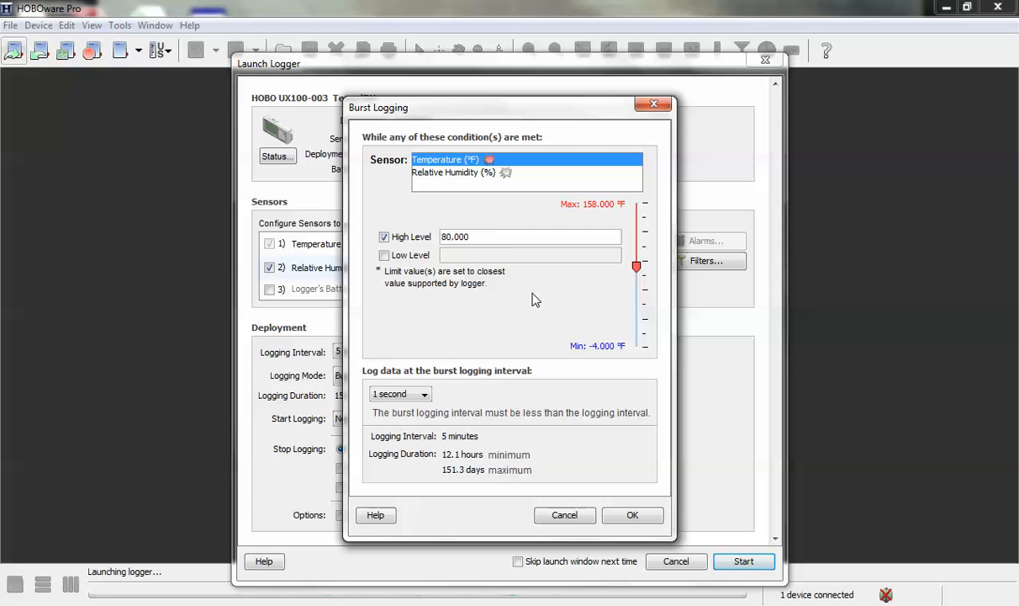
mouse_move(508, 372)
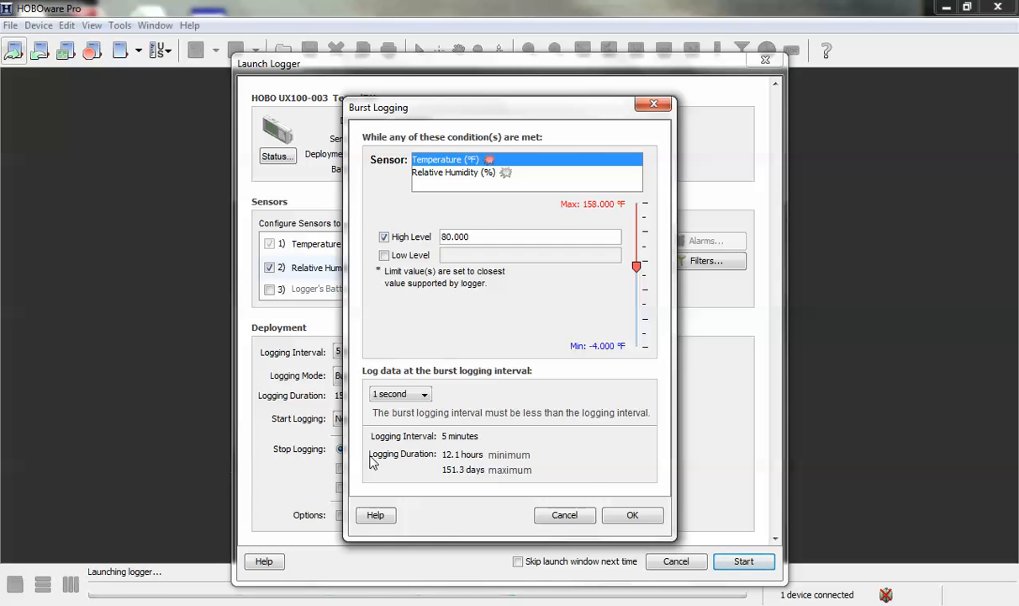
mouse_move(403, 468)
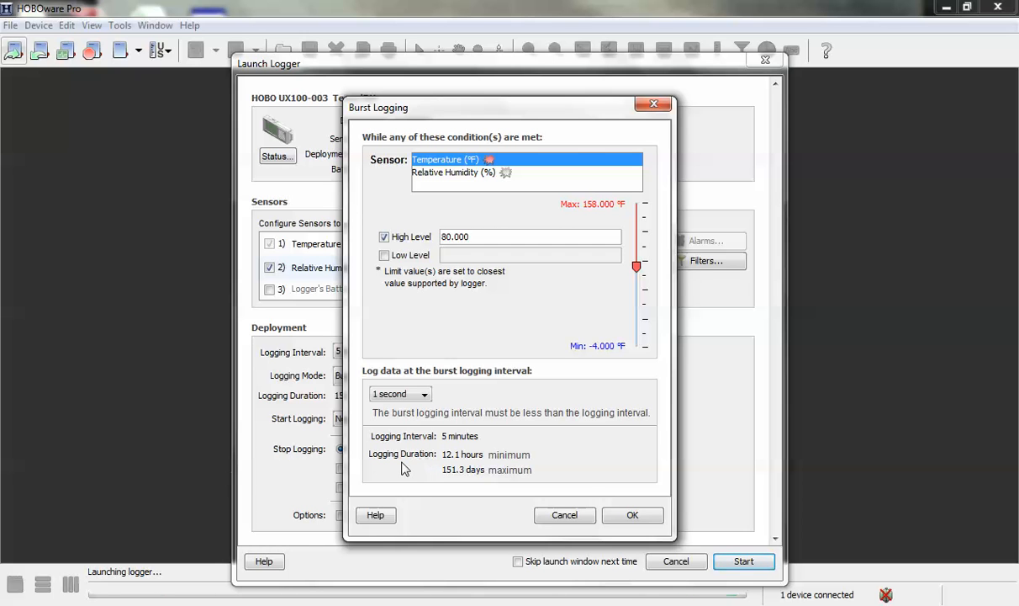
mouse_move(431, 467)
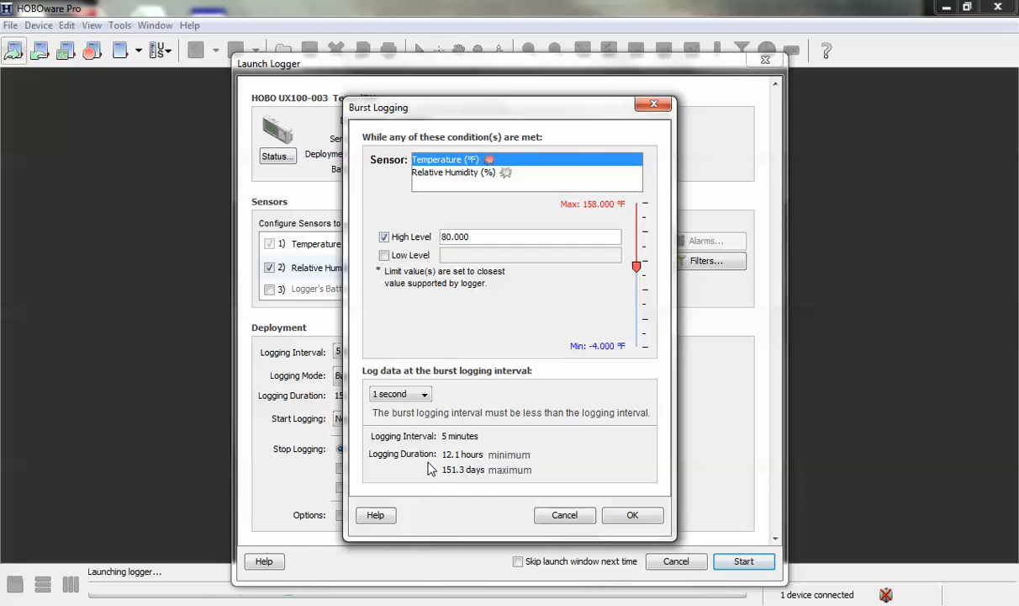
mouse_move(508, 468)
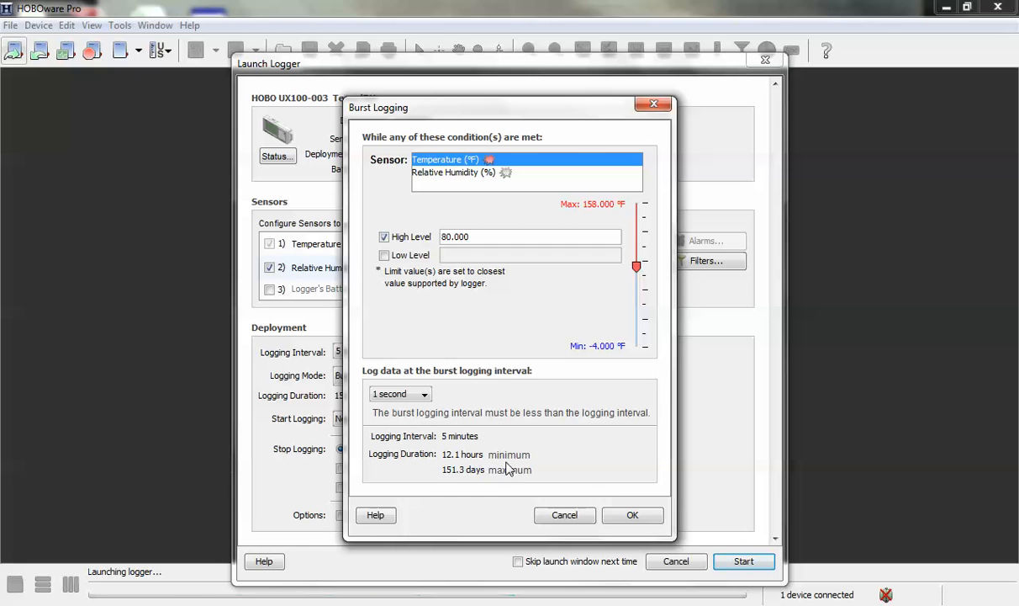
mouse_move(450, 467)
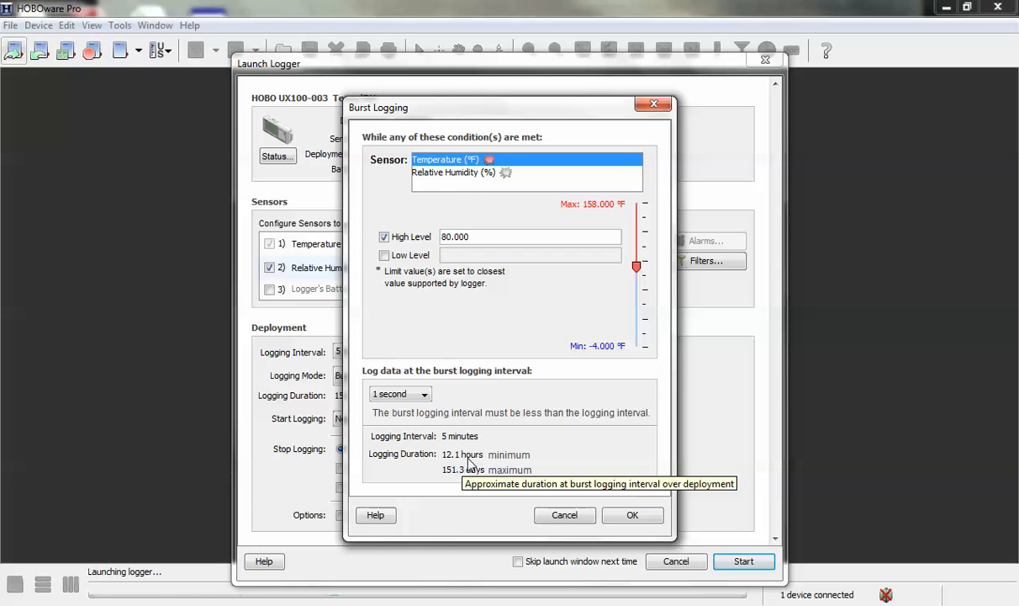
mouse_move(469, 454)
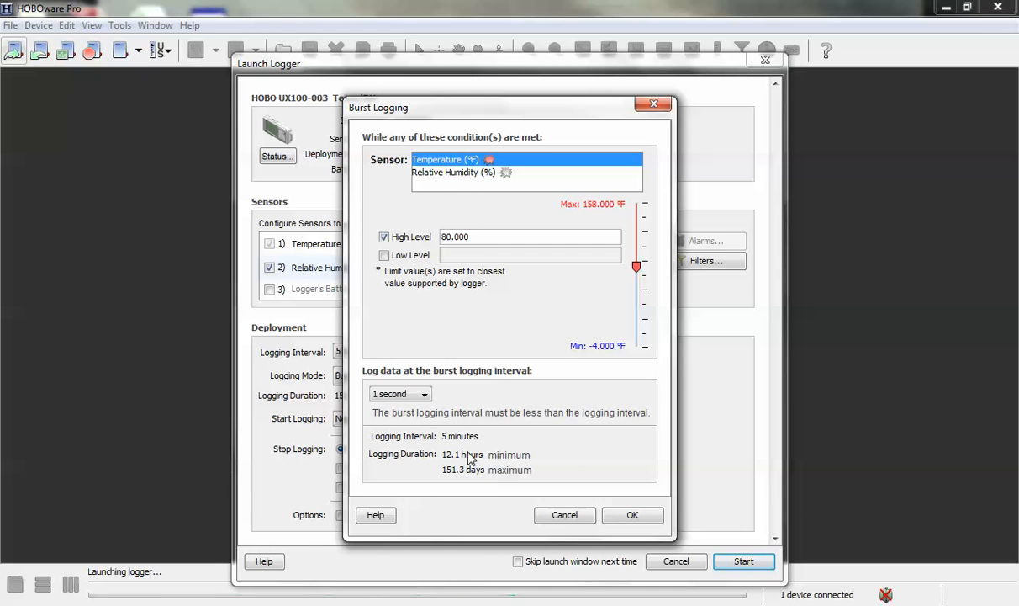
mouse_move(501, 474)
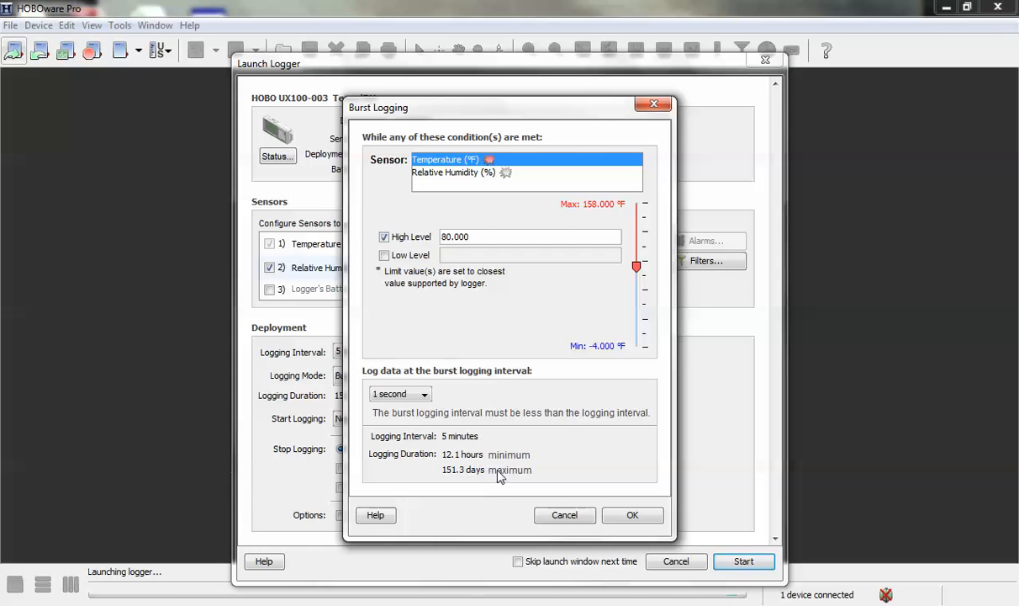
mouse_move(471, 478)
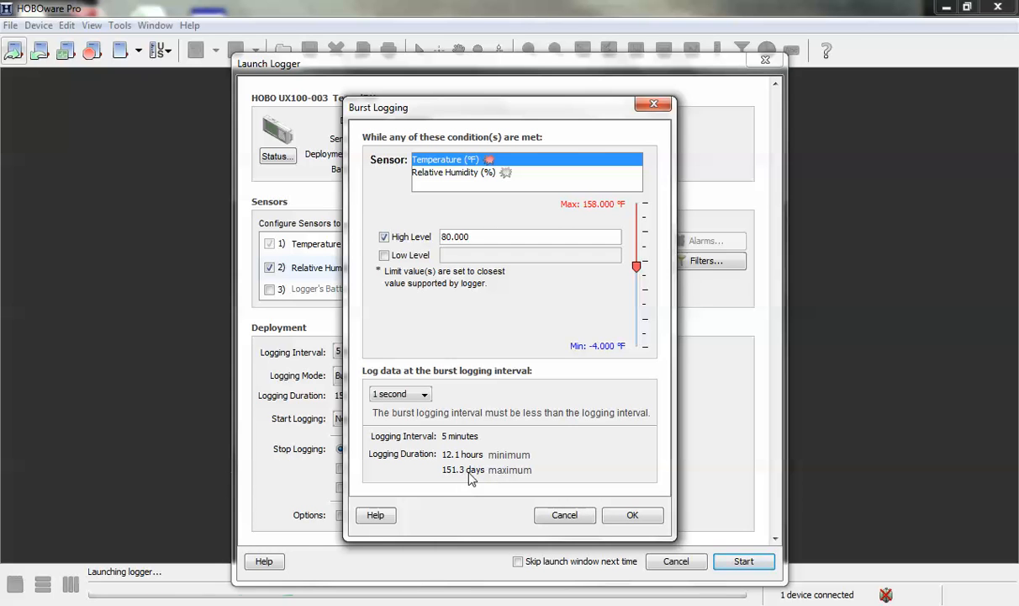
mouse_move(474, 485)
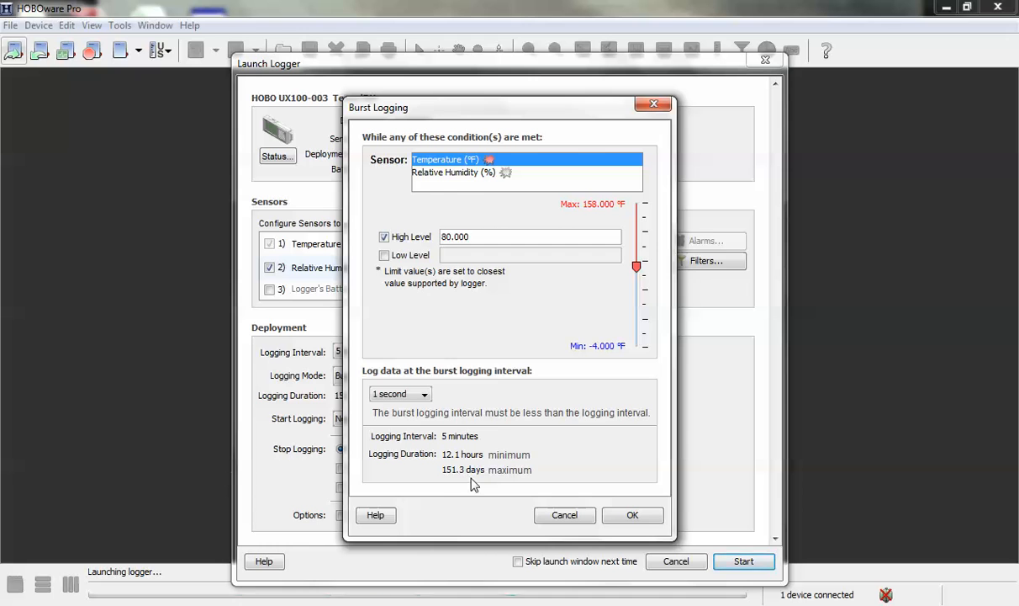
mouse_move(548, 455)
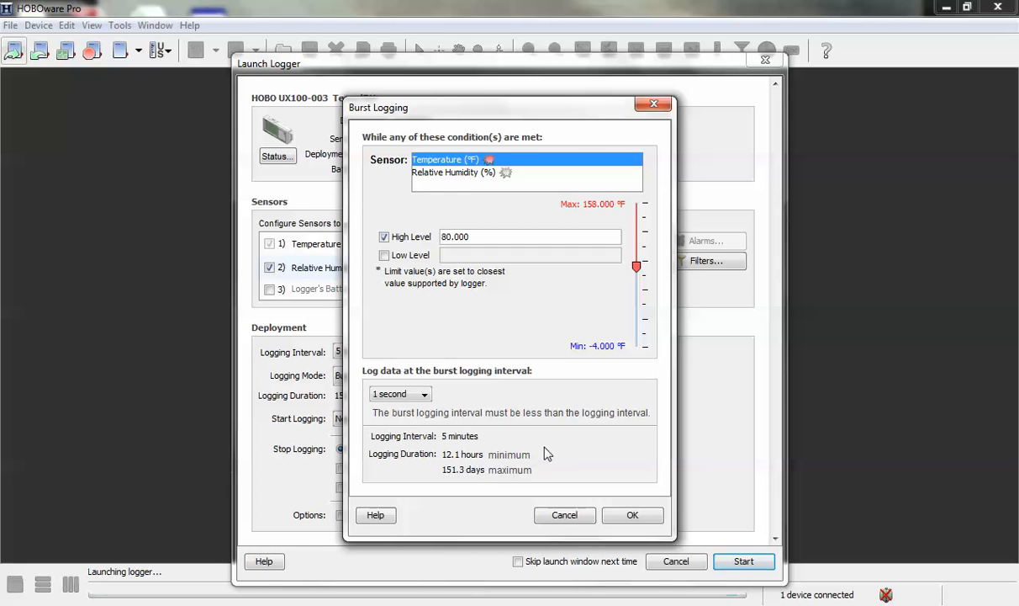
mouse_move(554, 451)
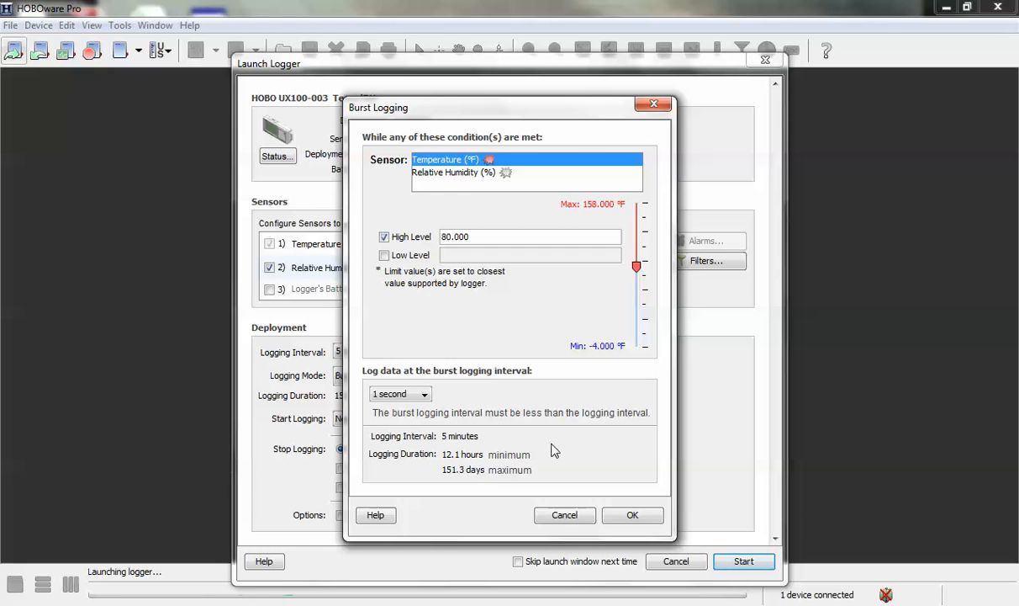